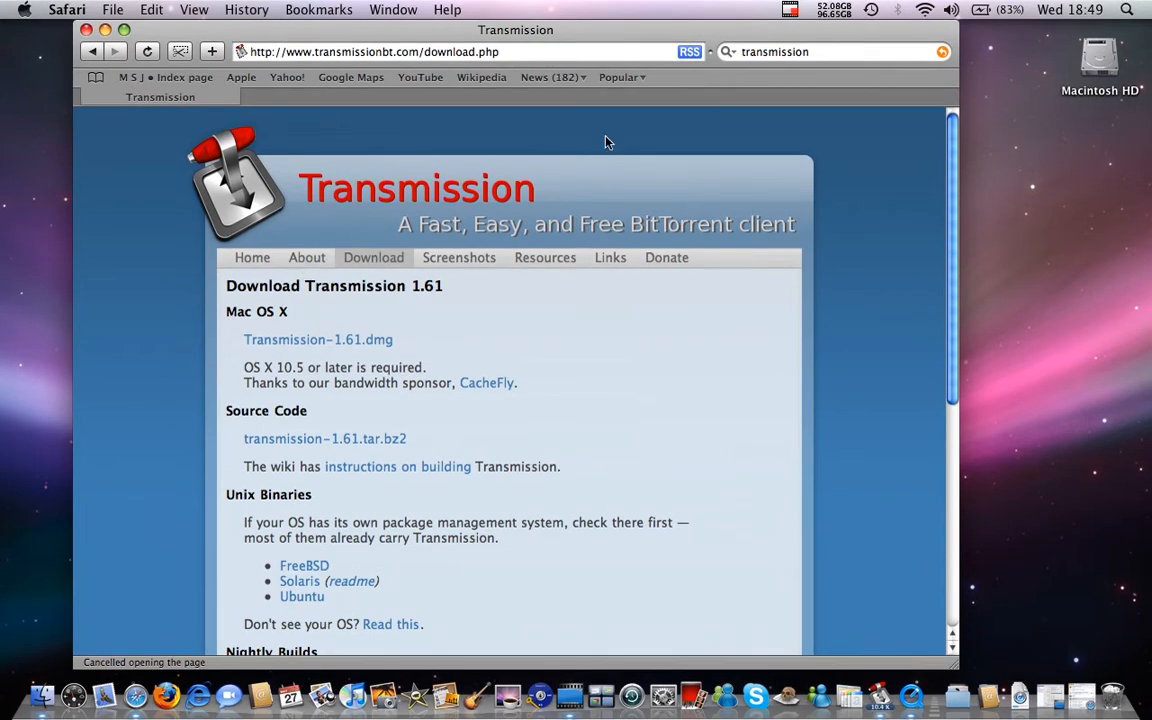
{"action": "mouse_move", "coordinate": [350, 354]}
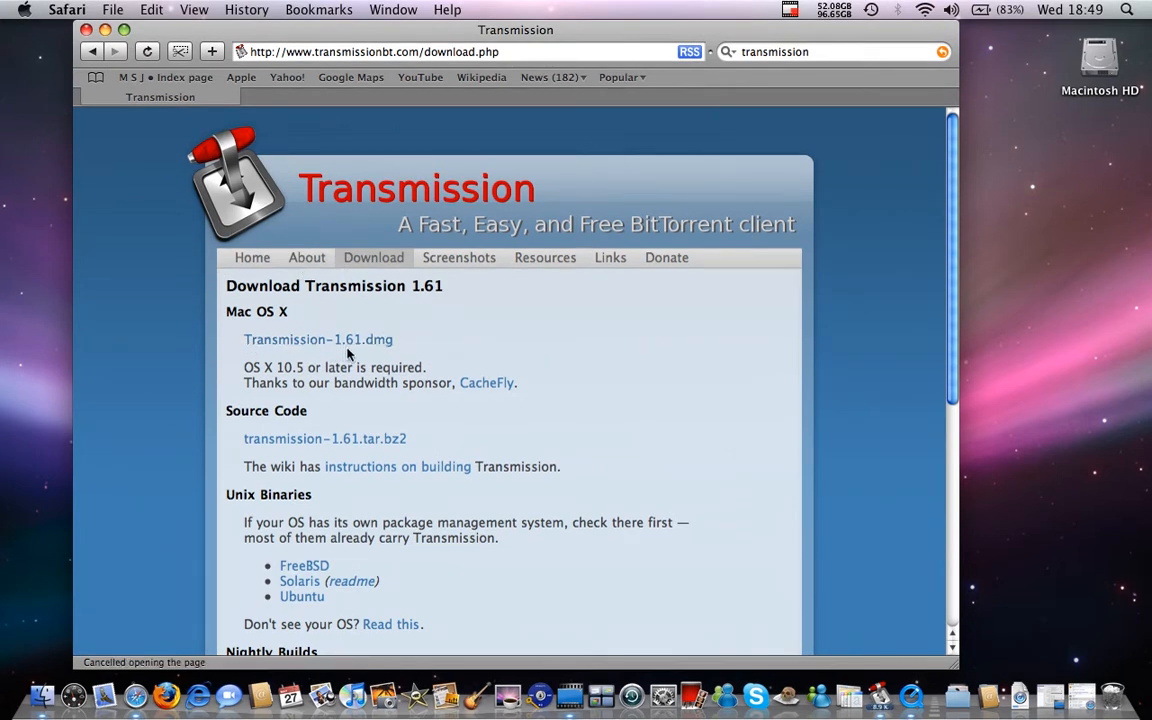
Step: Download Transmission-1.61.dmg, launch Transmission, and quit the 'already running' alert
{"action": "left_click", "coordinate": [318, 339]}
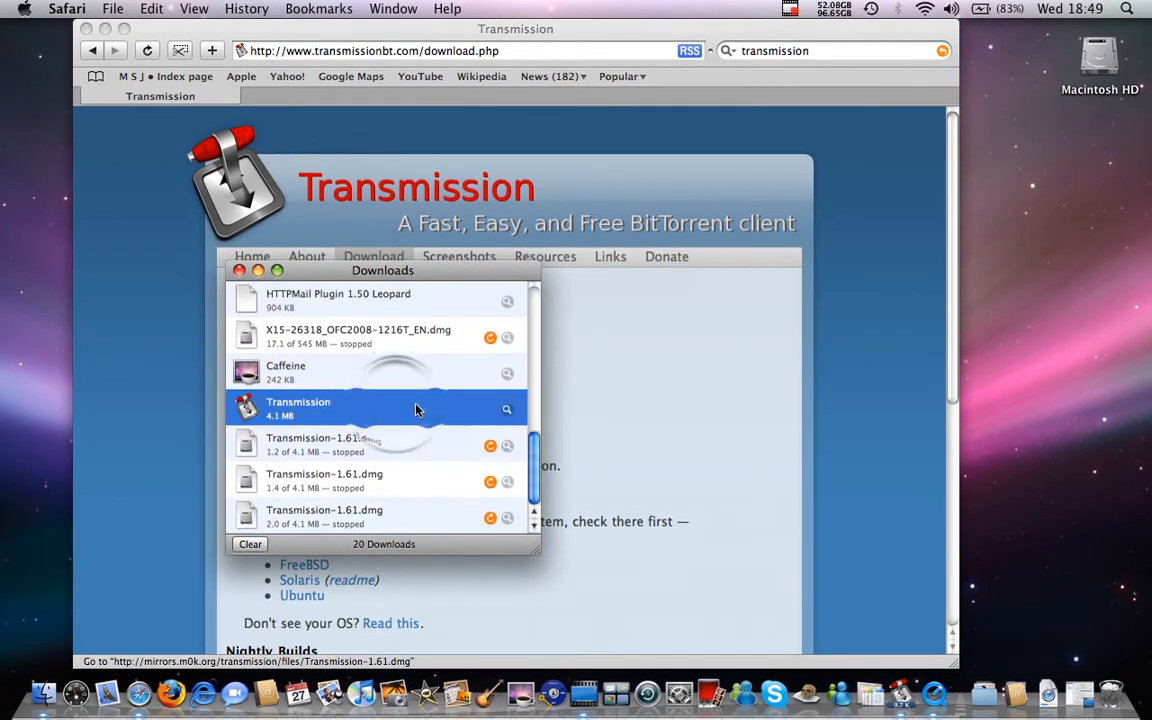
{"action": "double_click", "coordinate": [297, 408]}
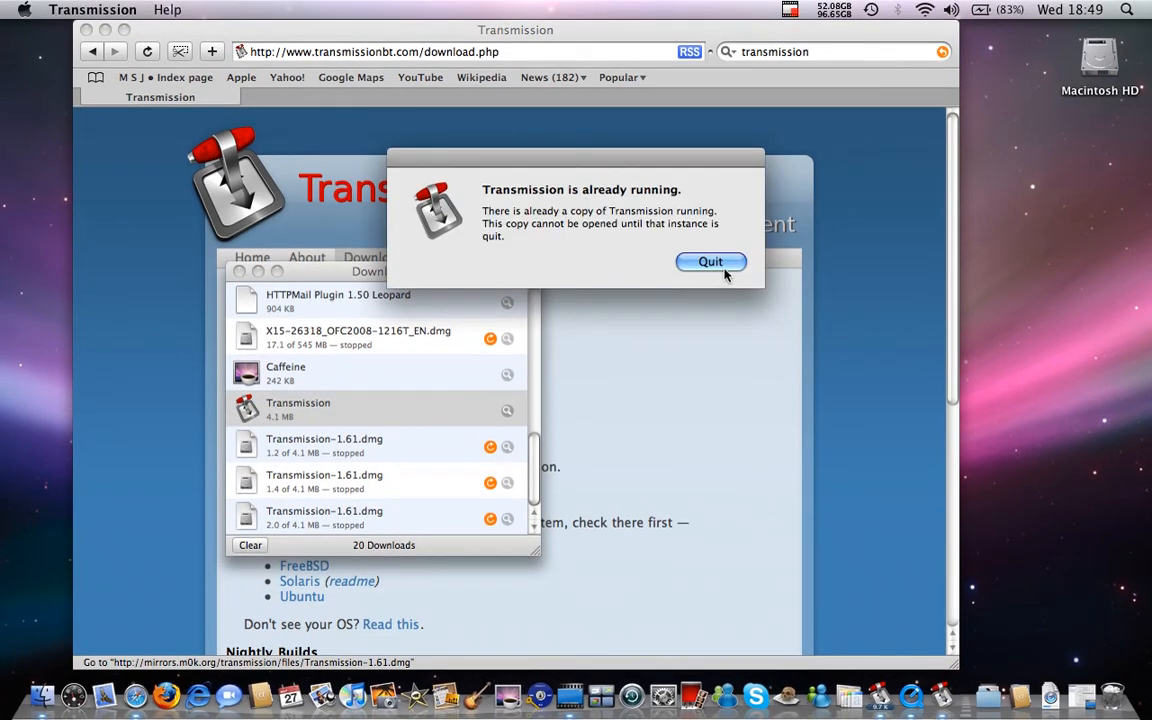
{"action": "left_click", "coordinate": [710, 261]}
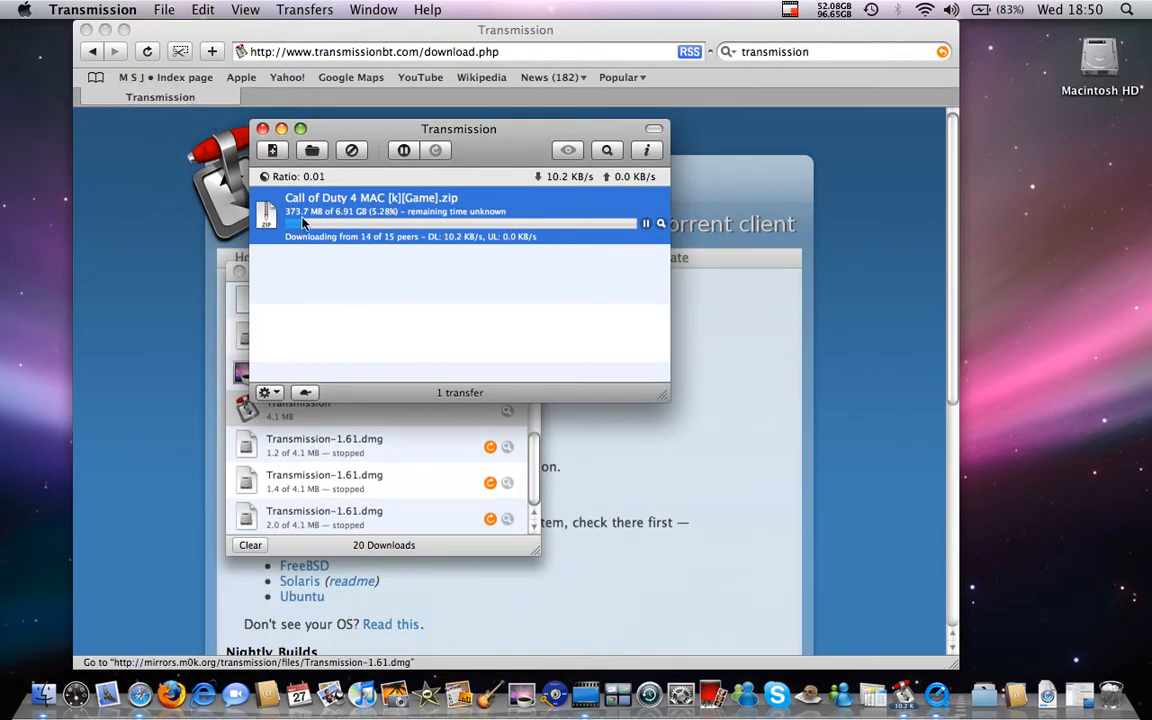
{"action": "mouse_move", "coordinate": [454, 321]}
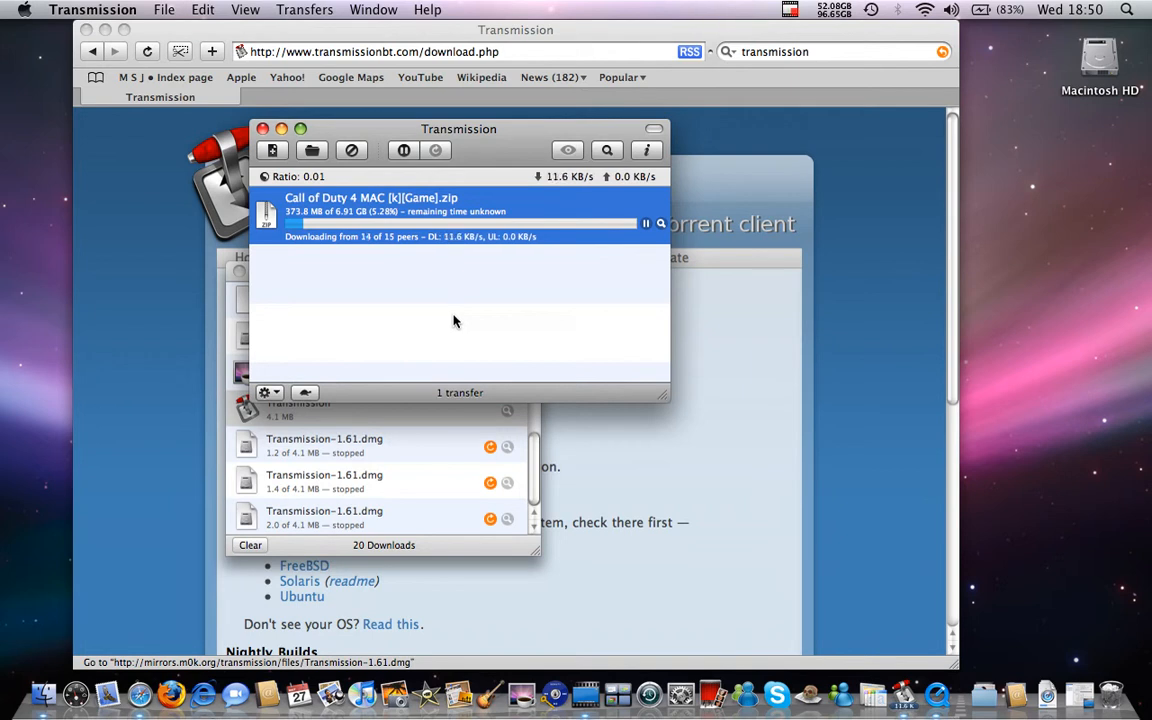
{"action": "mouse_move", "coordinate": [516, 270]}
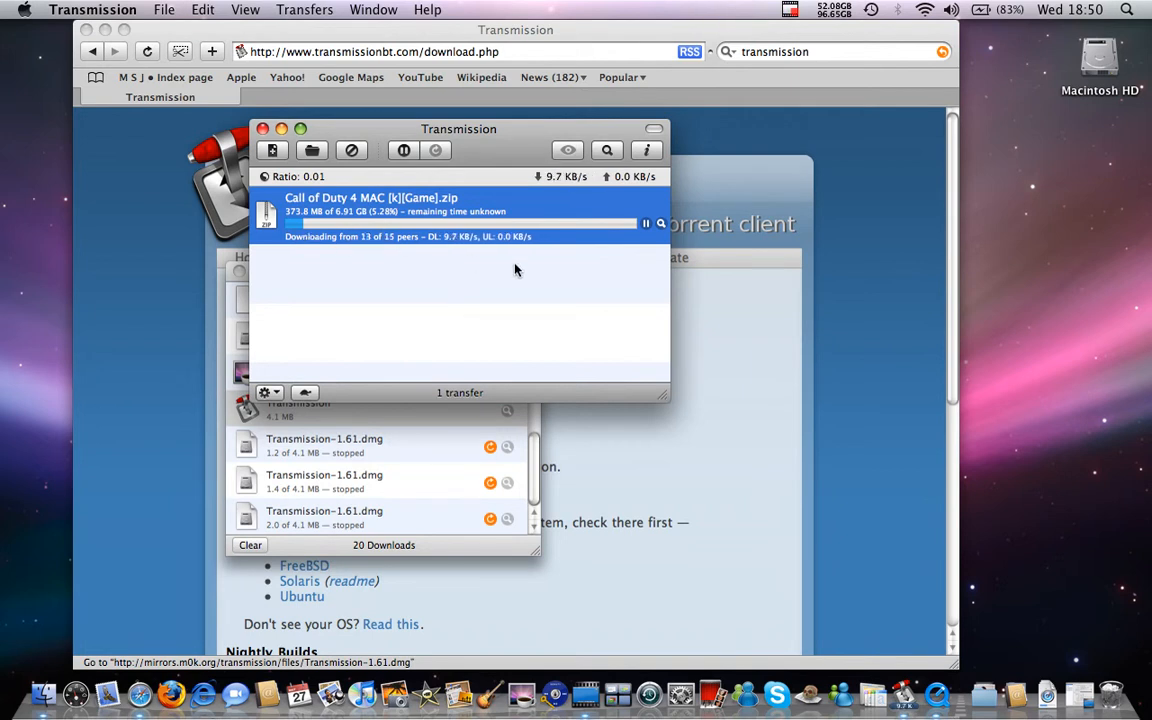
{"action": "mouse_move", "coordinate": [383, 285]}
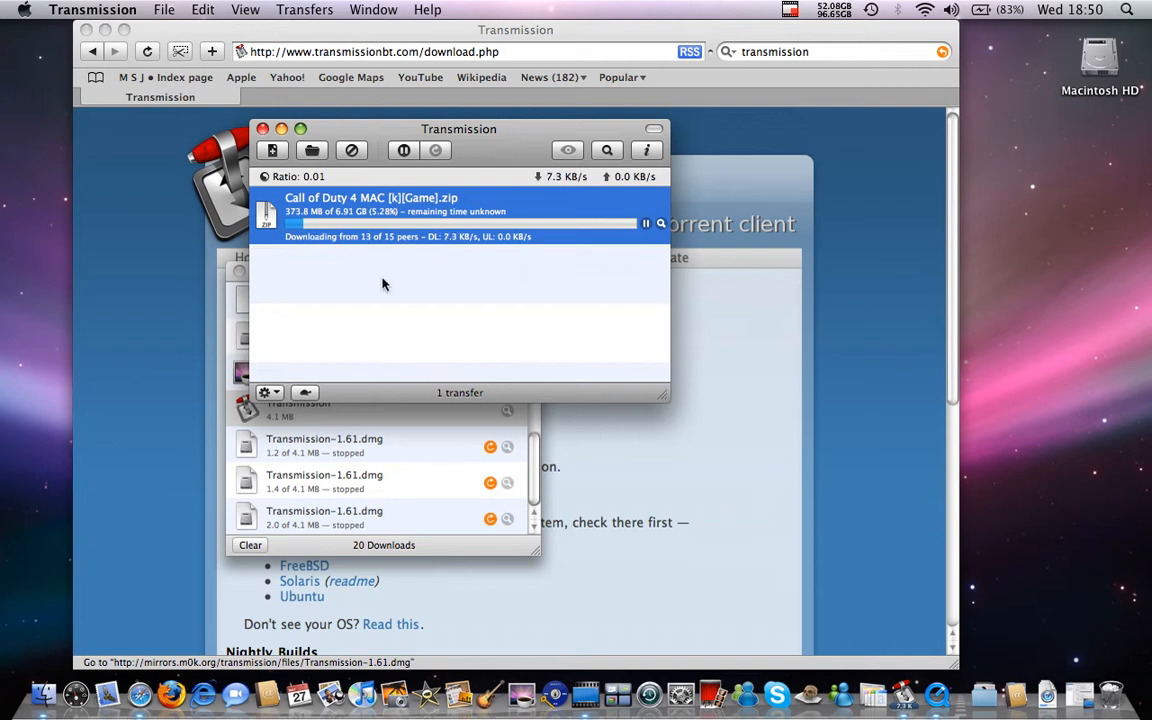